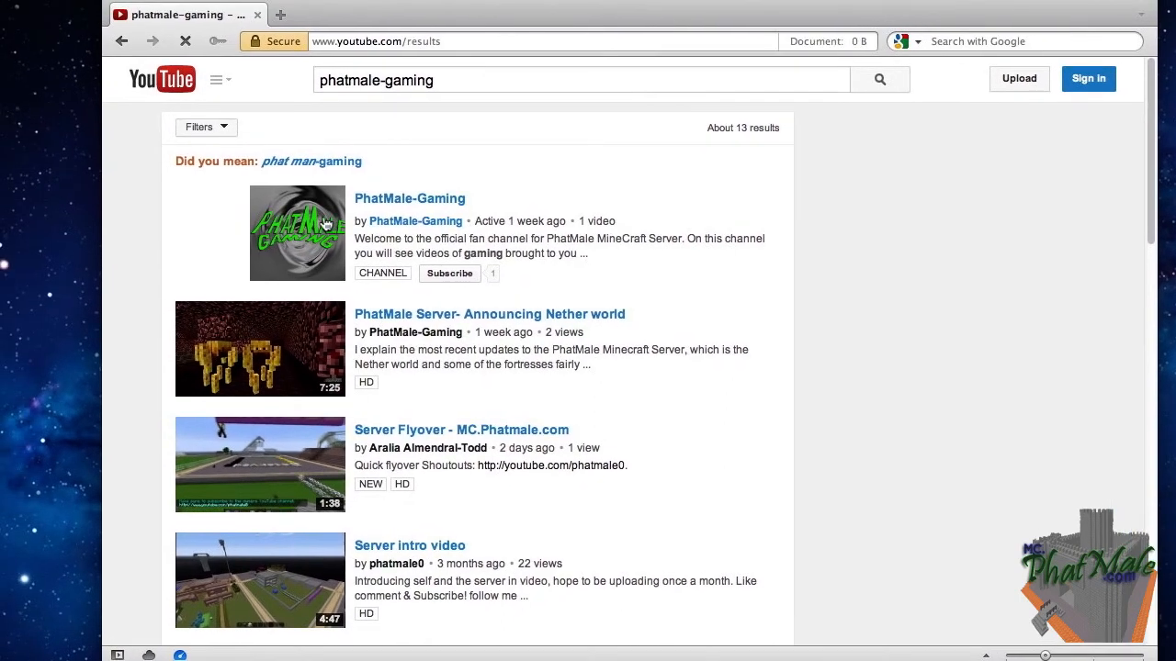
- Open the PhatMale-Gaming channel result and scroll down through its home page
click(409, 199)
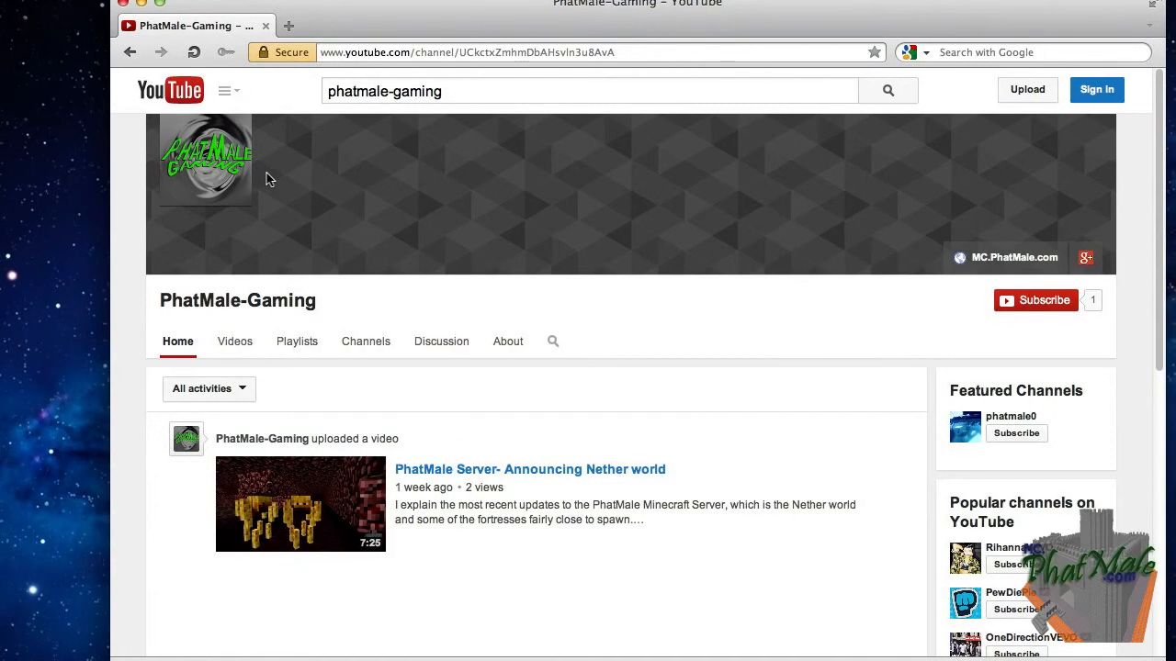
scroll(down, 3)
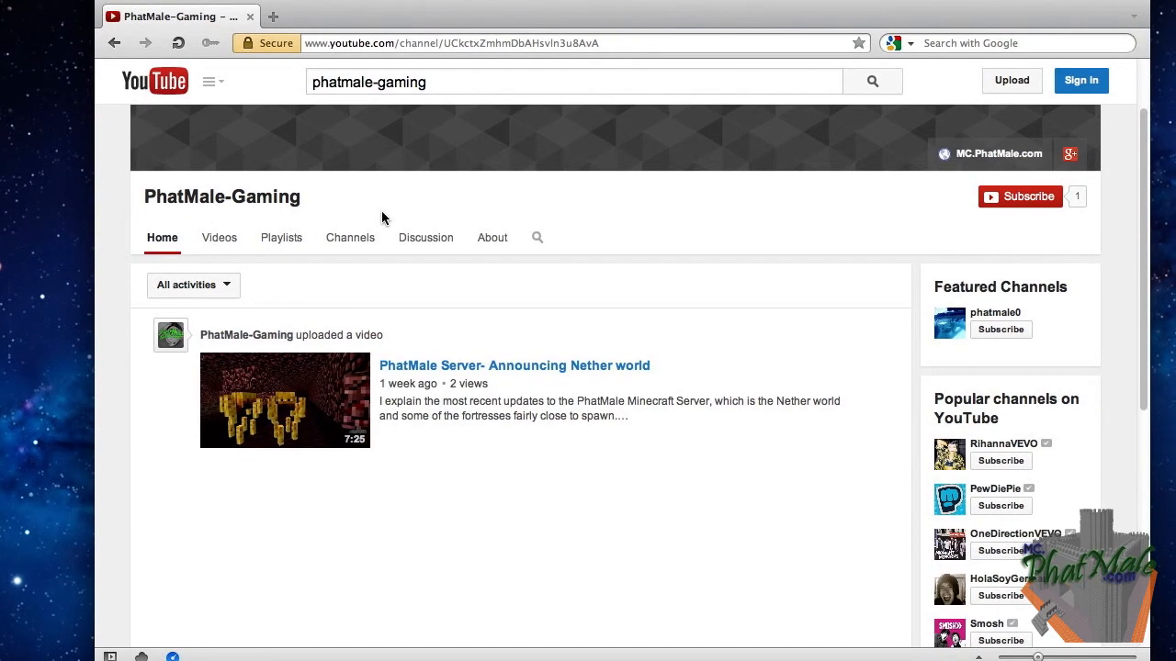
scroll(down, 3)
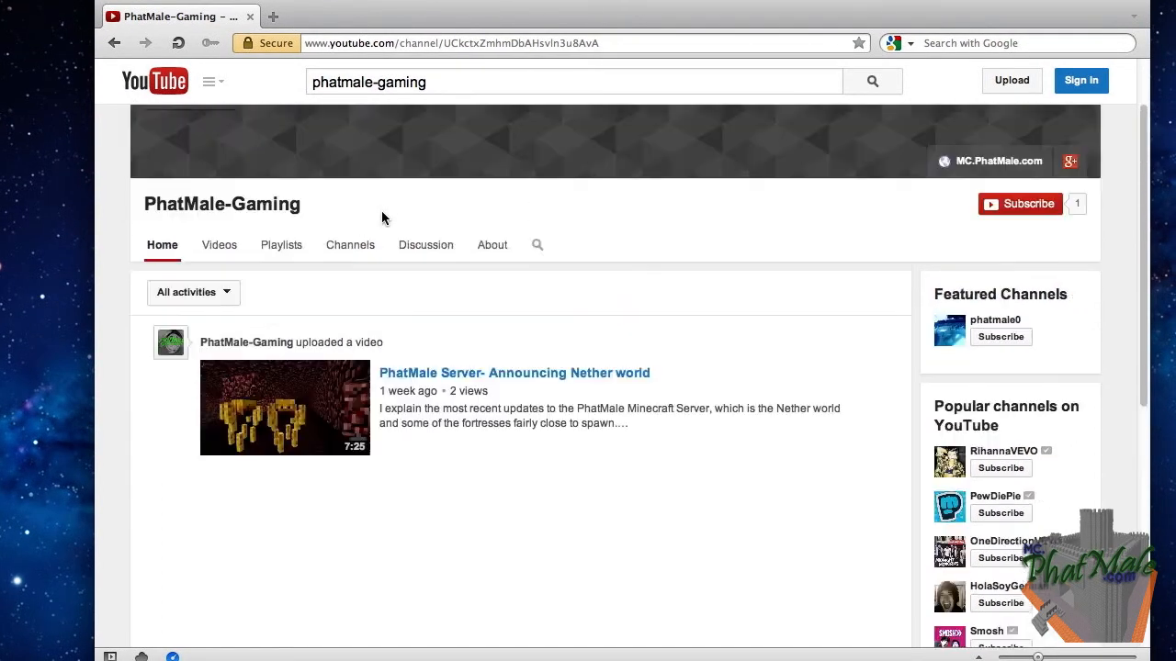
scroll(down, 3)
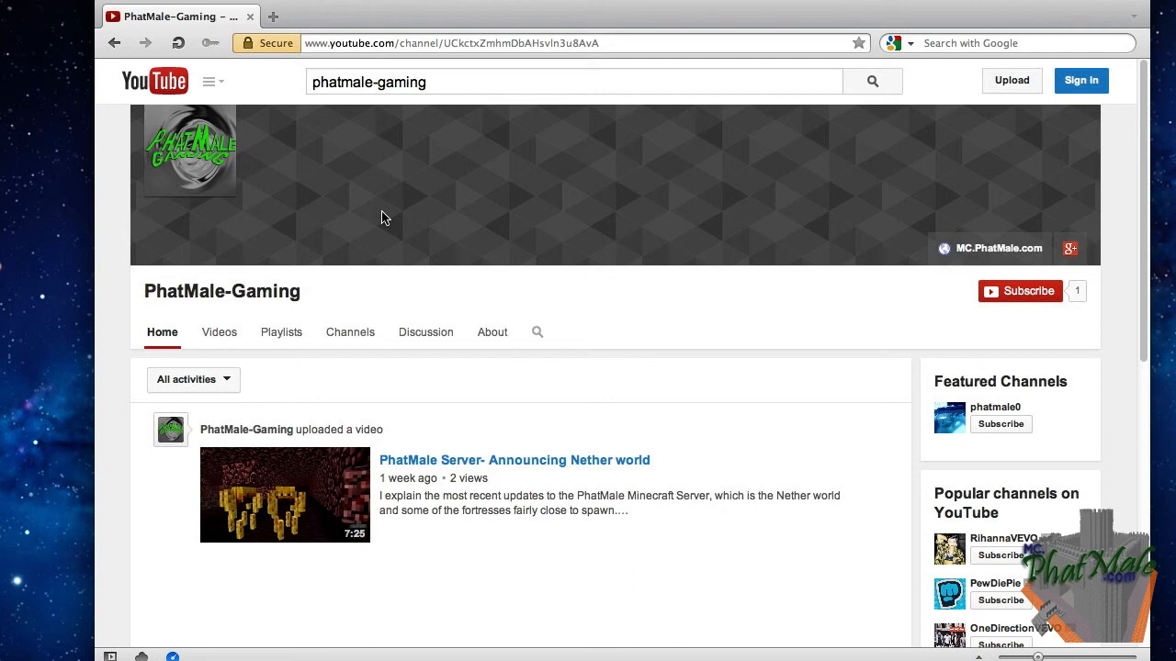
scroll(down, 3)
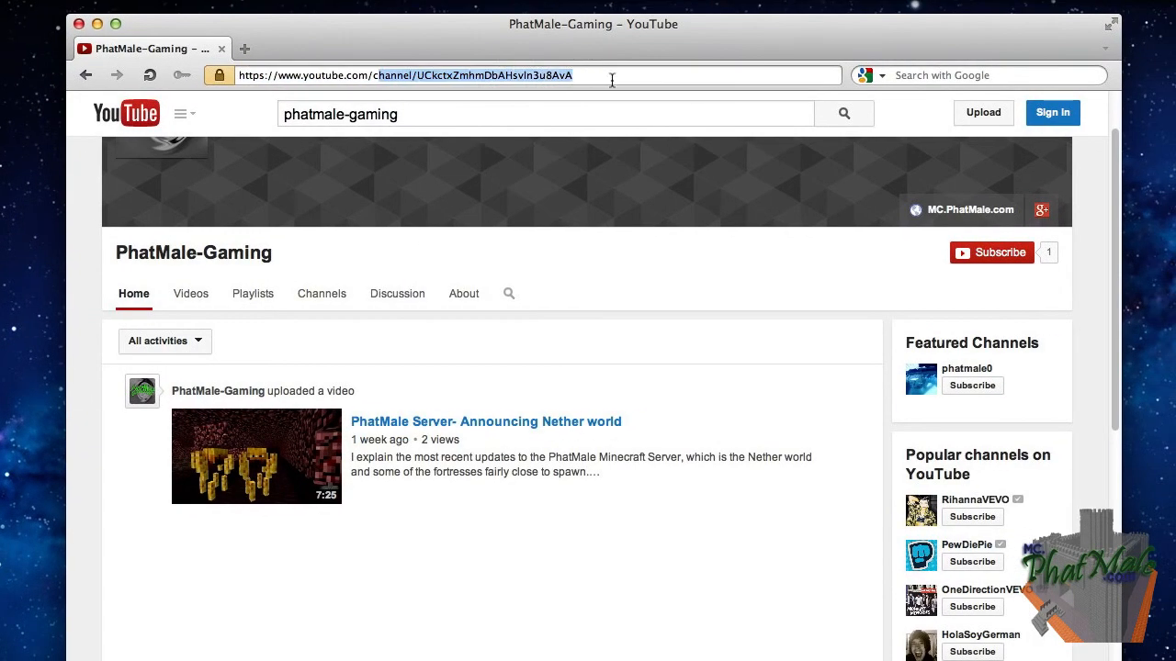
- Go to youtube.com/phatmale and show the phatmale0 channel's Videos tab
text(https://www.youtube.com/phat)
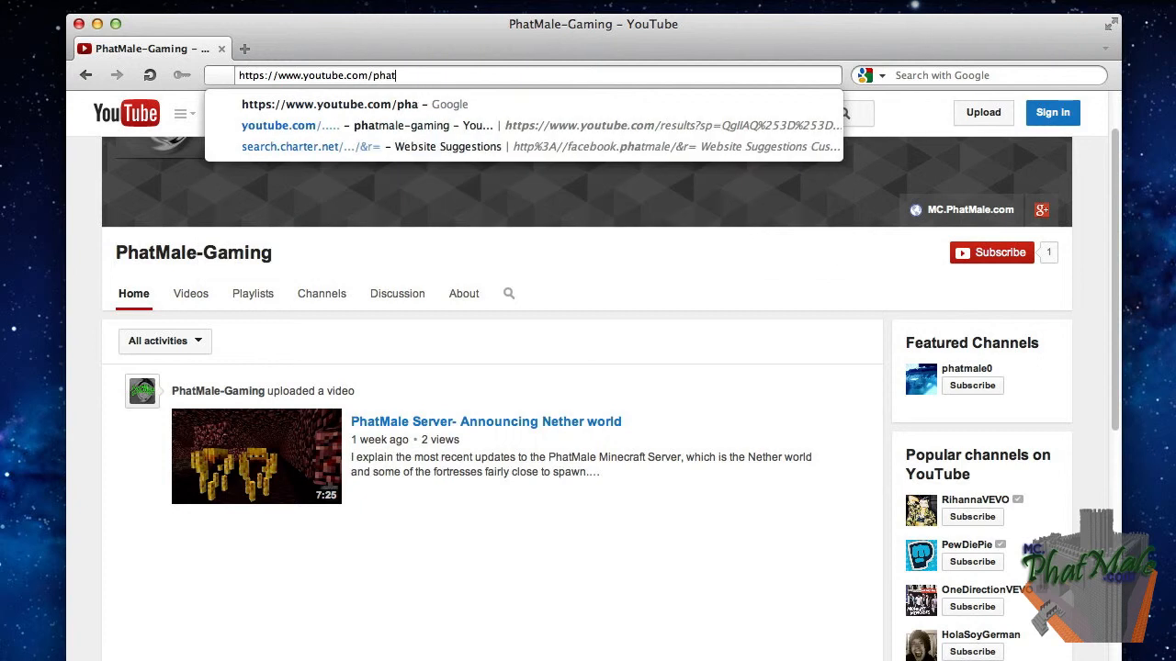
text(male)
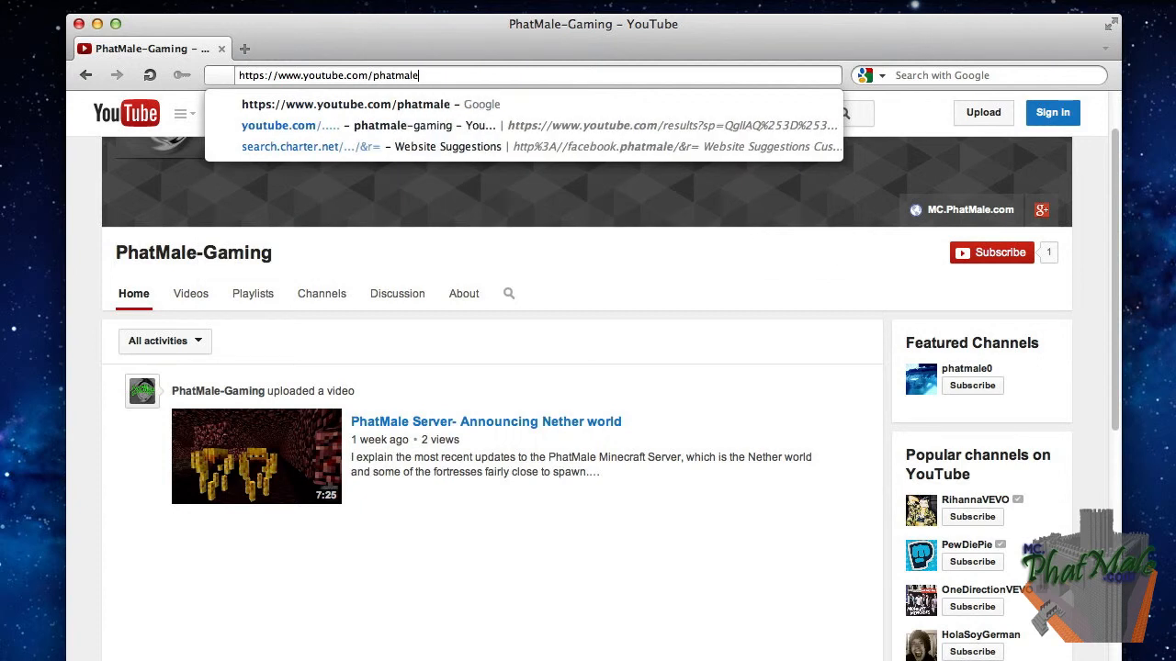
key(Return)
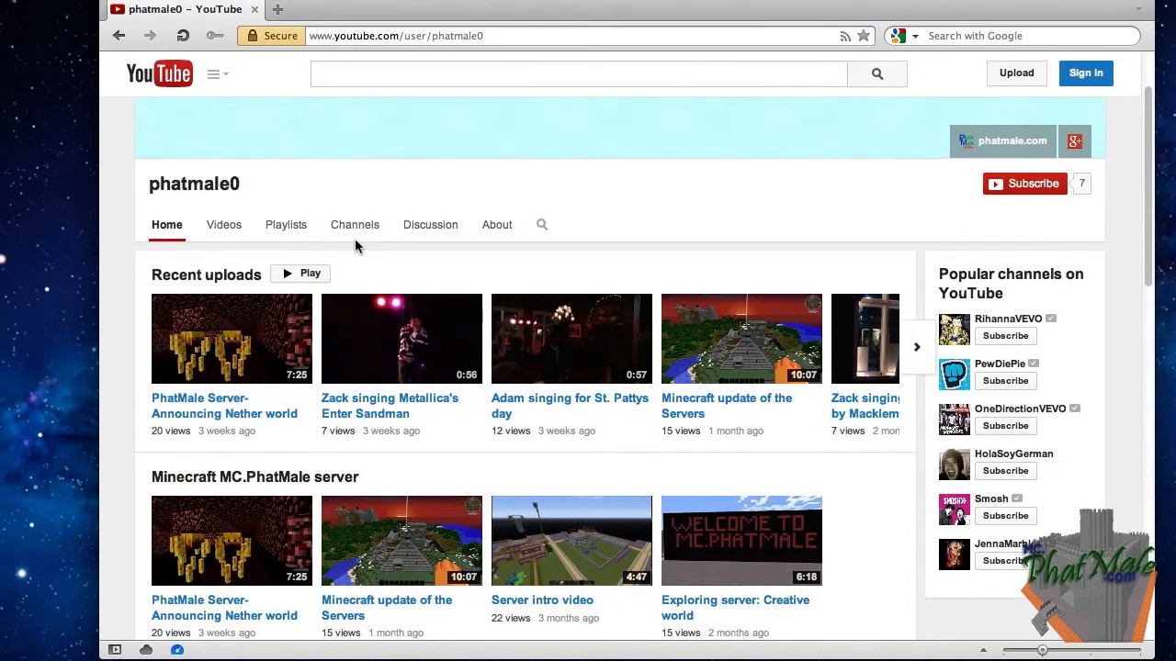
click(223, 224)
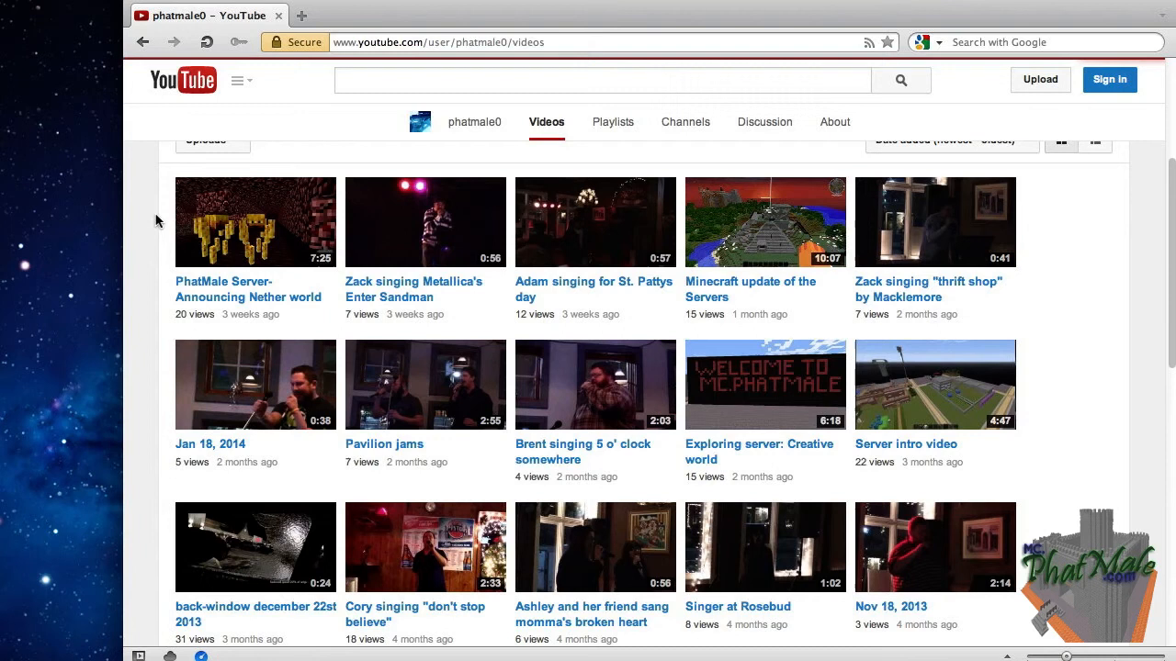
scroll(up, 3)
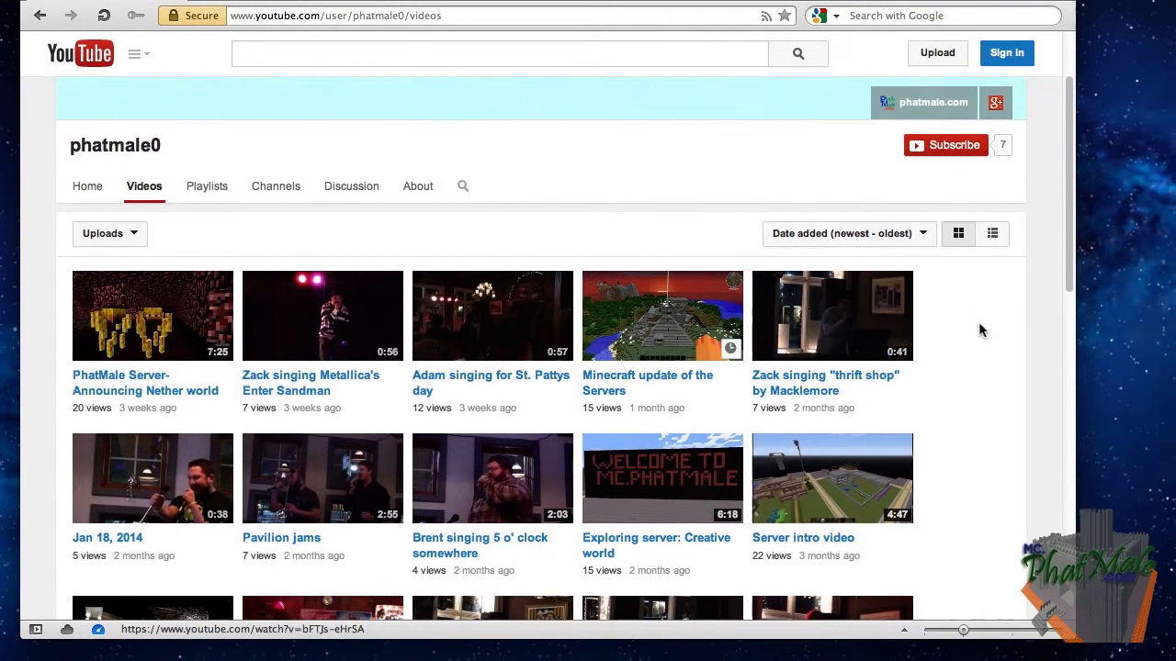
scroll(down, 3)
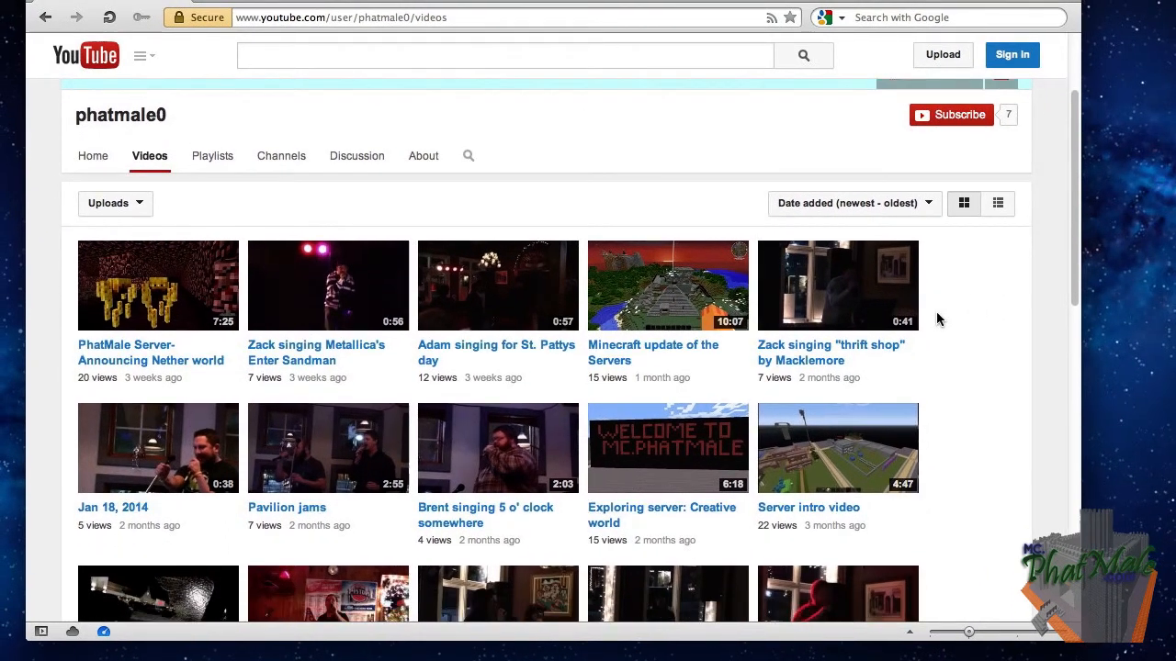
scroll(down, 3)
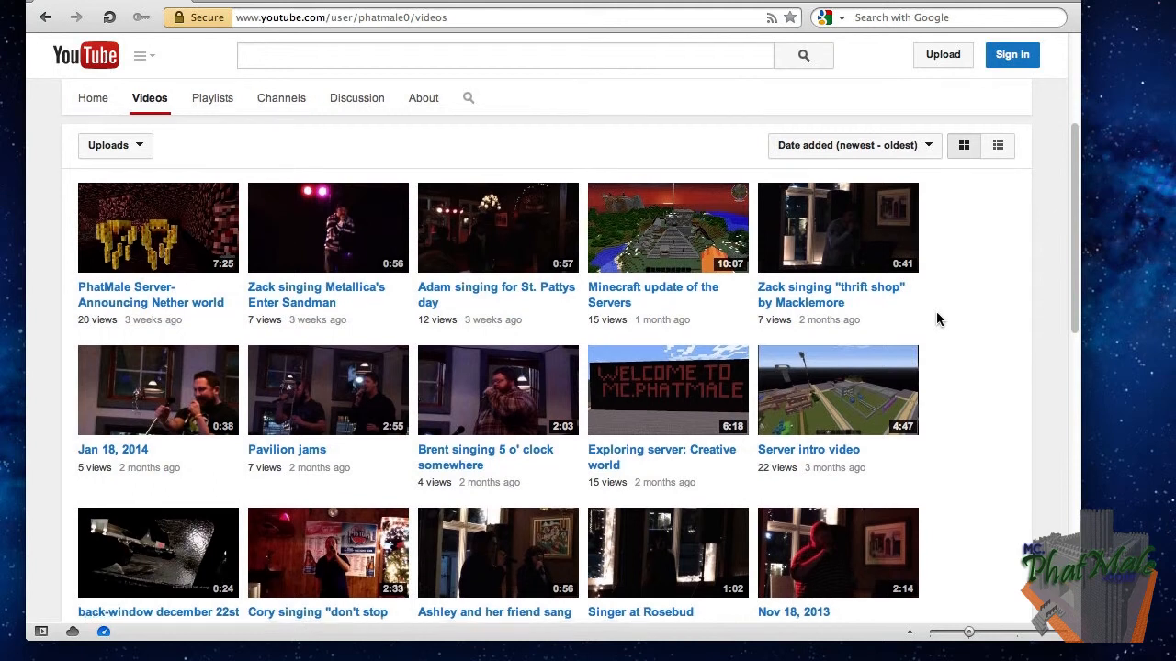
scroll(down, 3)
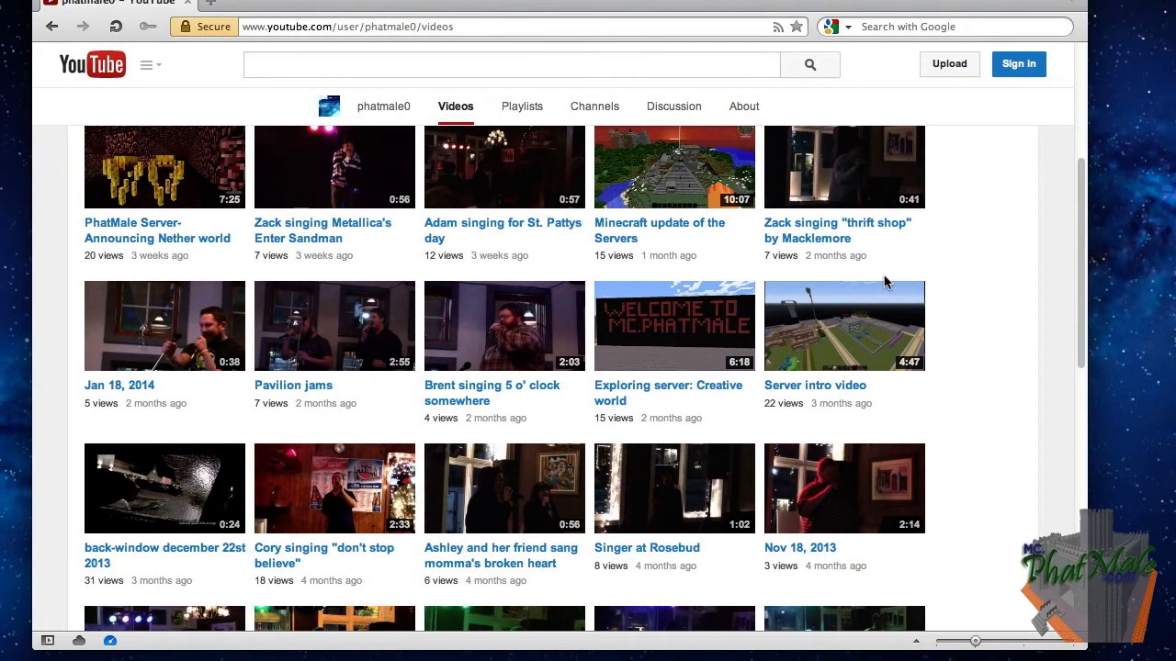
scroll(down, 3)
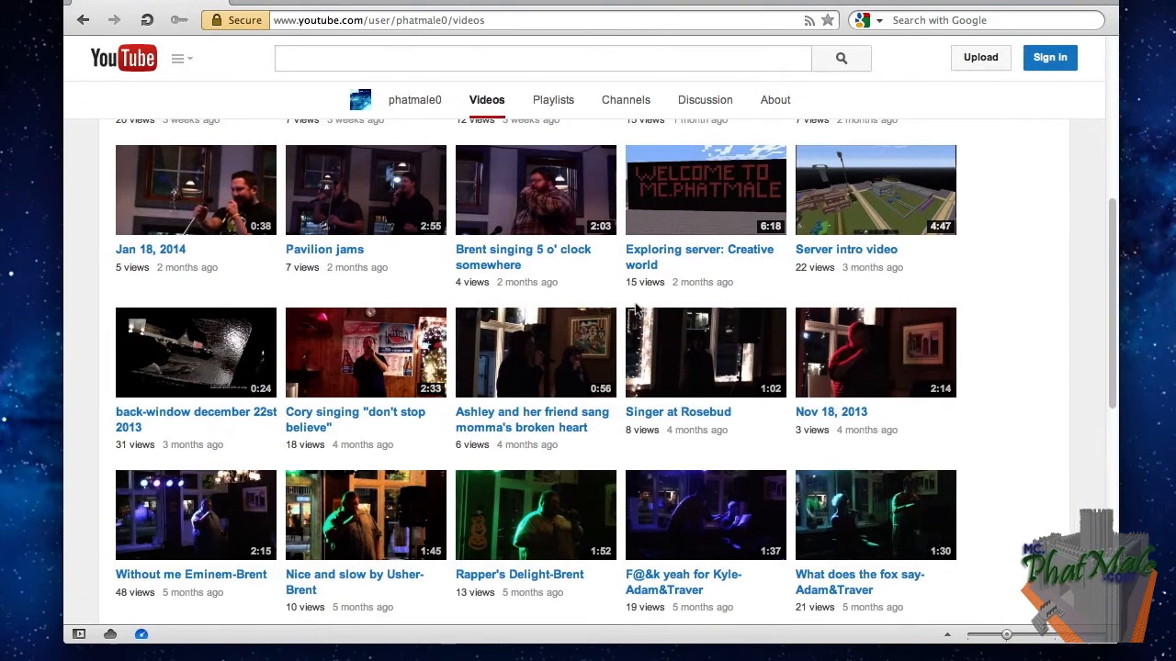
scroll(down, 3)
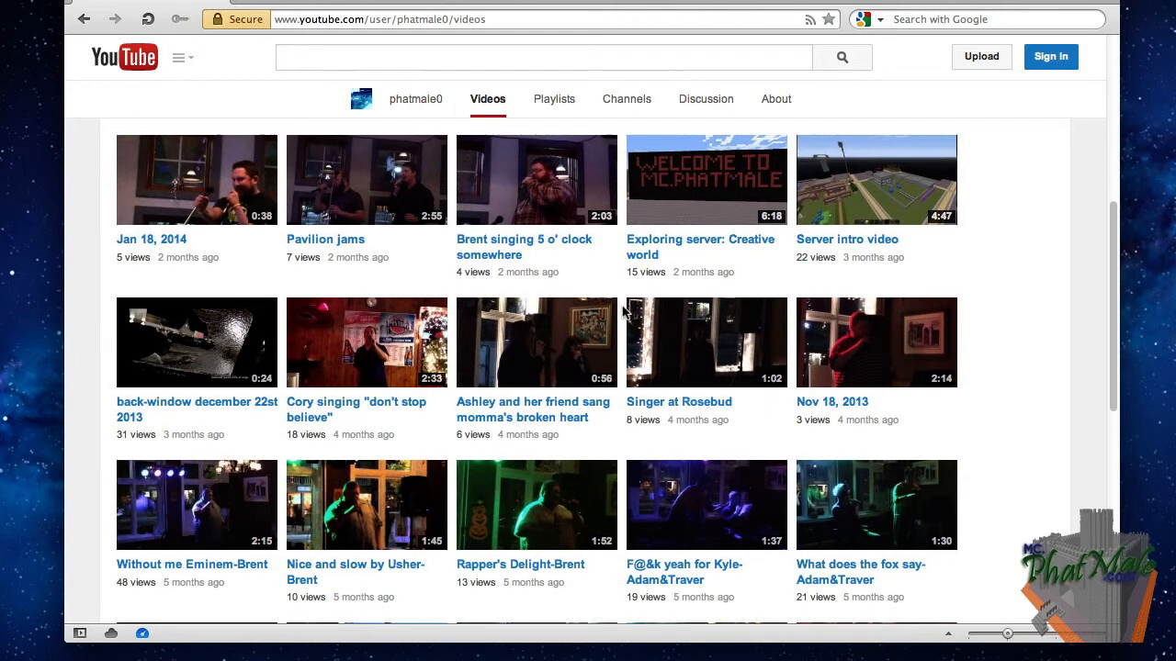
scroll(down, 3)
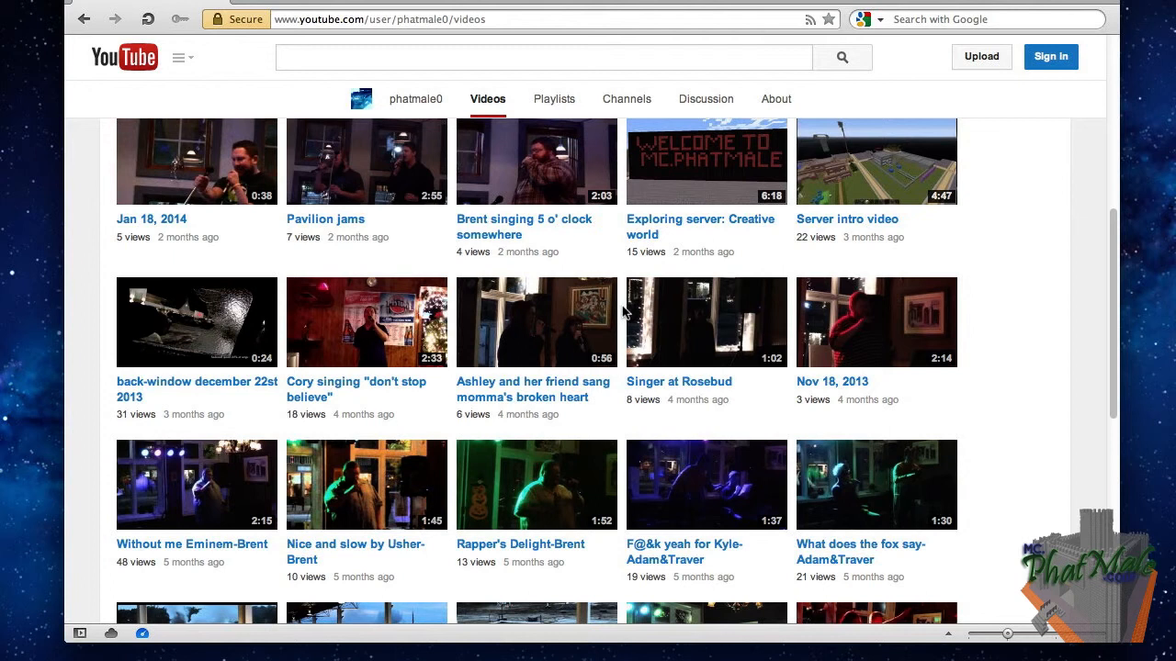
scroll(down, 3)
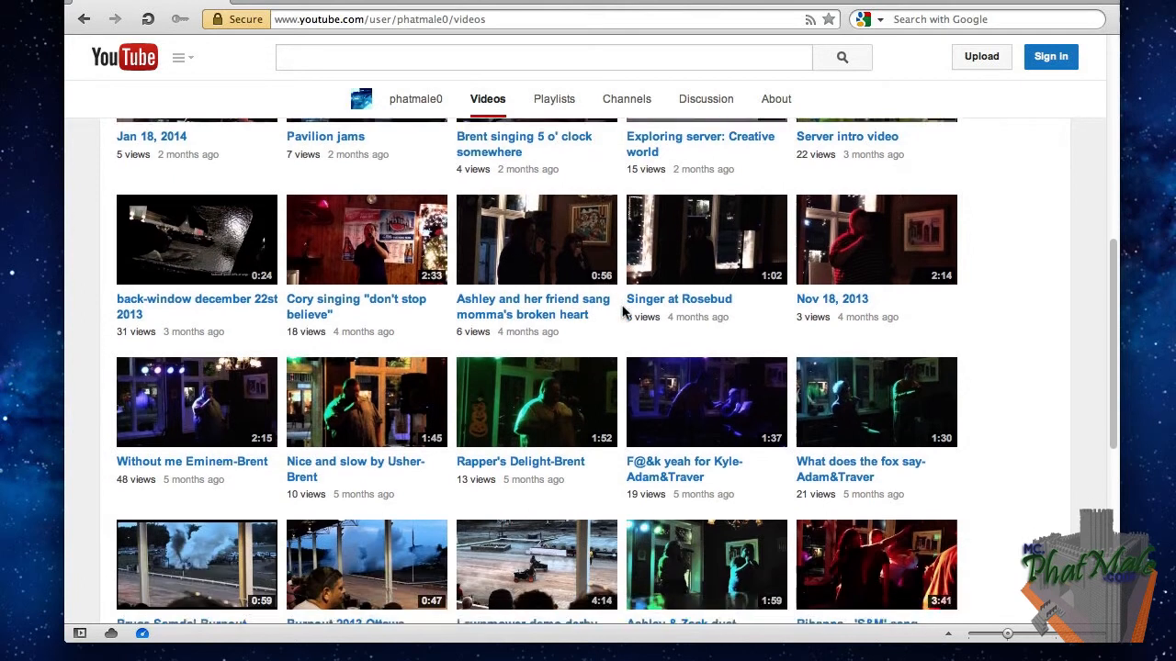
scroll(down, 3)
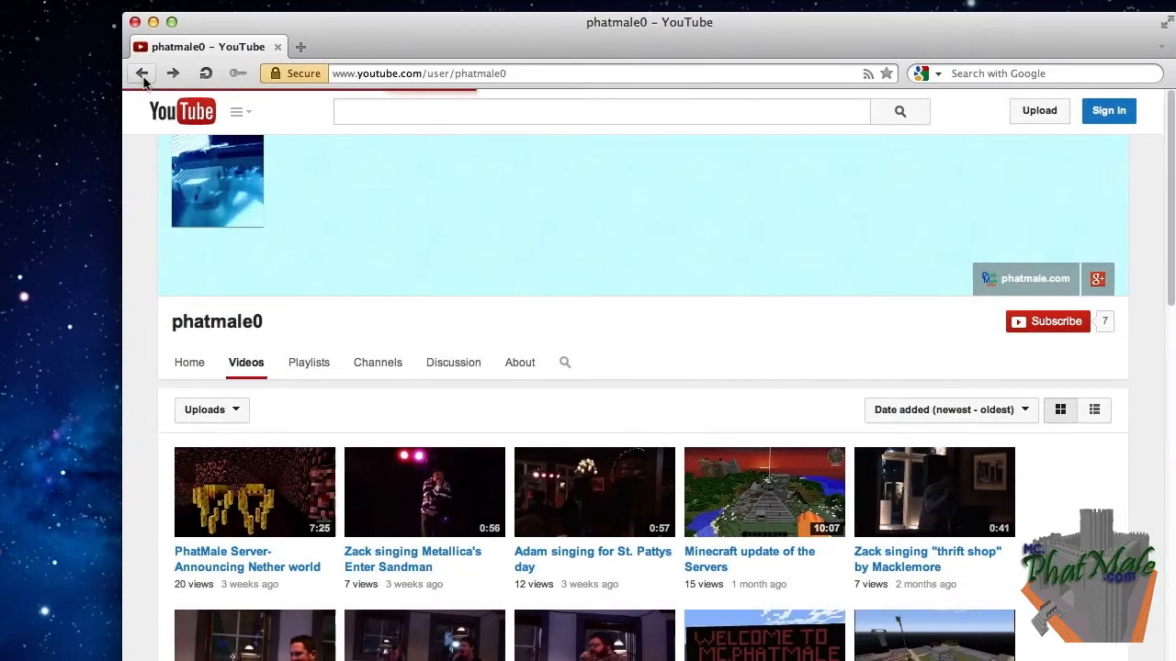
- Return to the PhatMale-Gaming Home feed and scroll to its Nether world upload
click(143, 74)
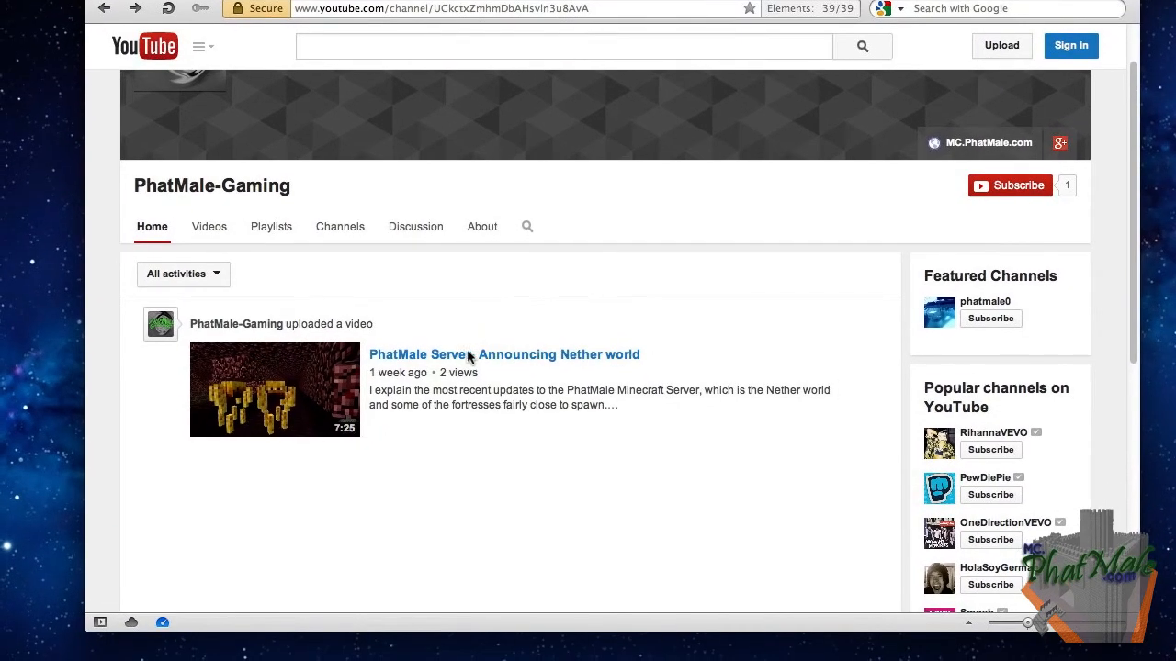
mouse_move(470, 358)
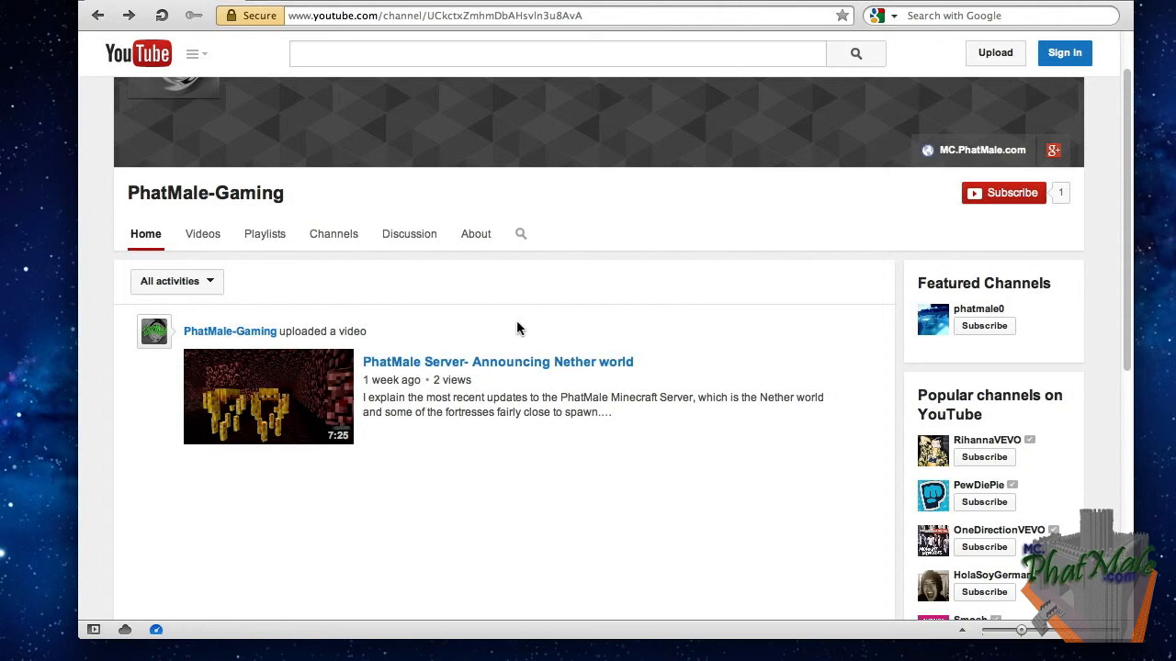
click(176, 281)
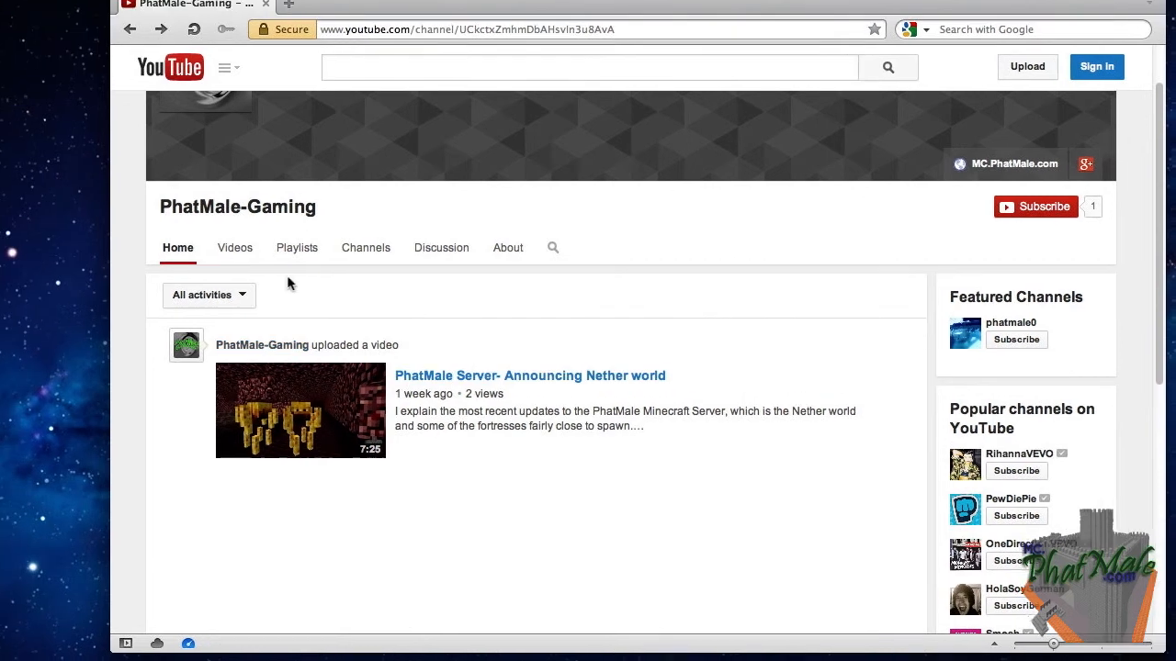
click(234, 247)
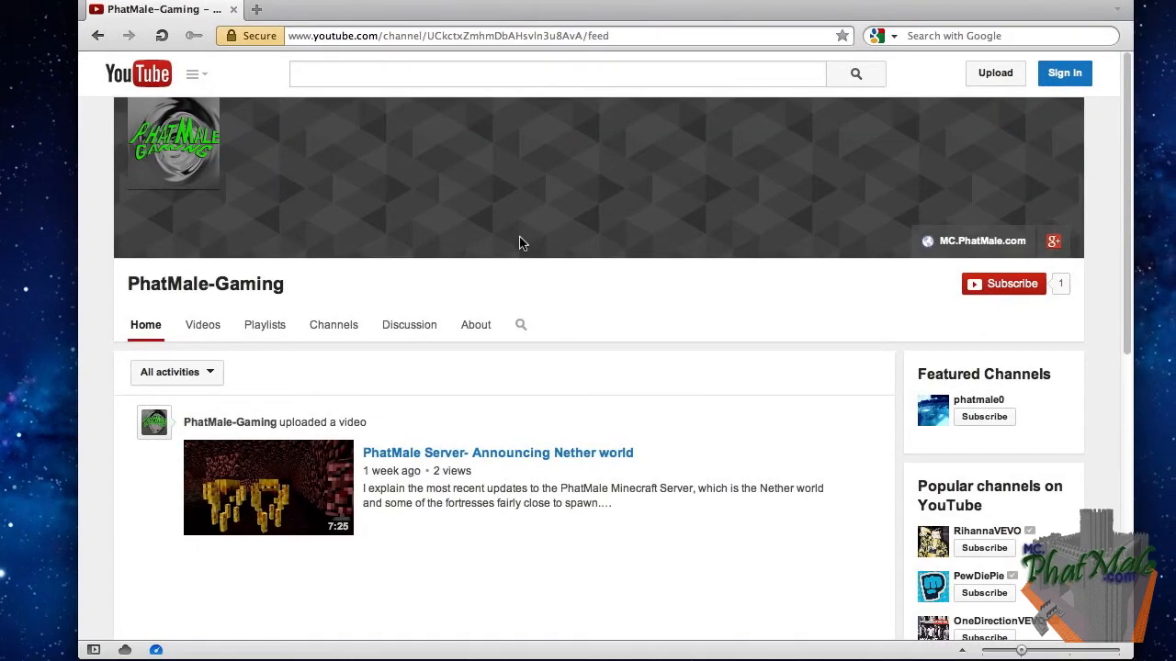
scroll(down, 3)
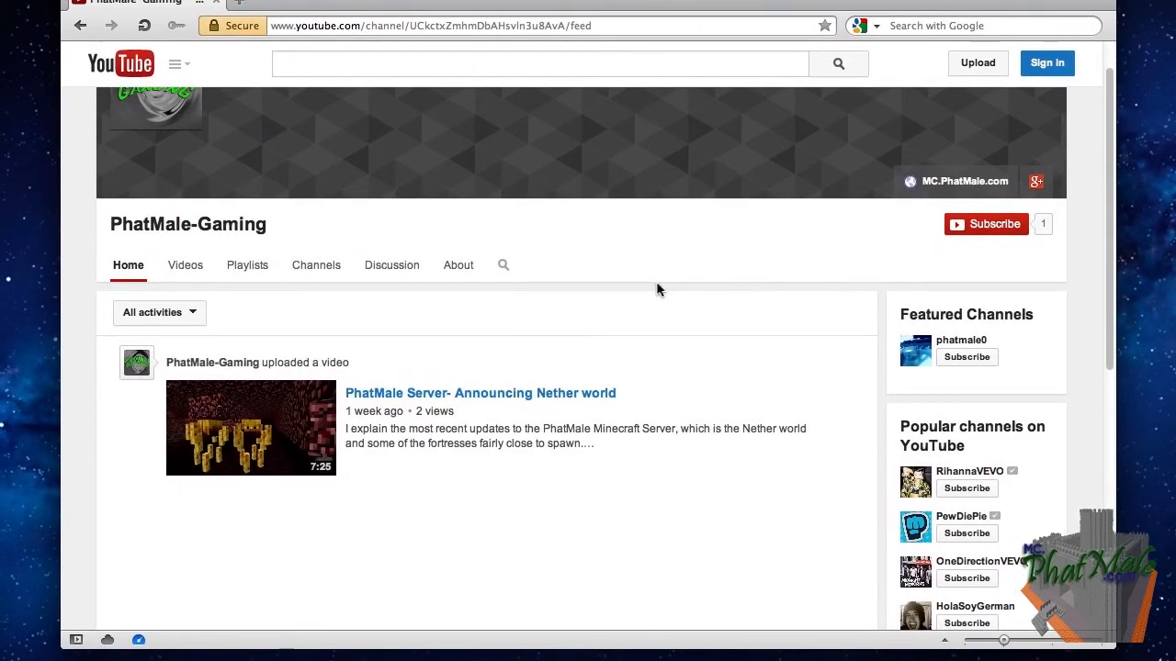
scroll(down, 3)
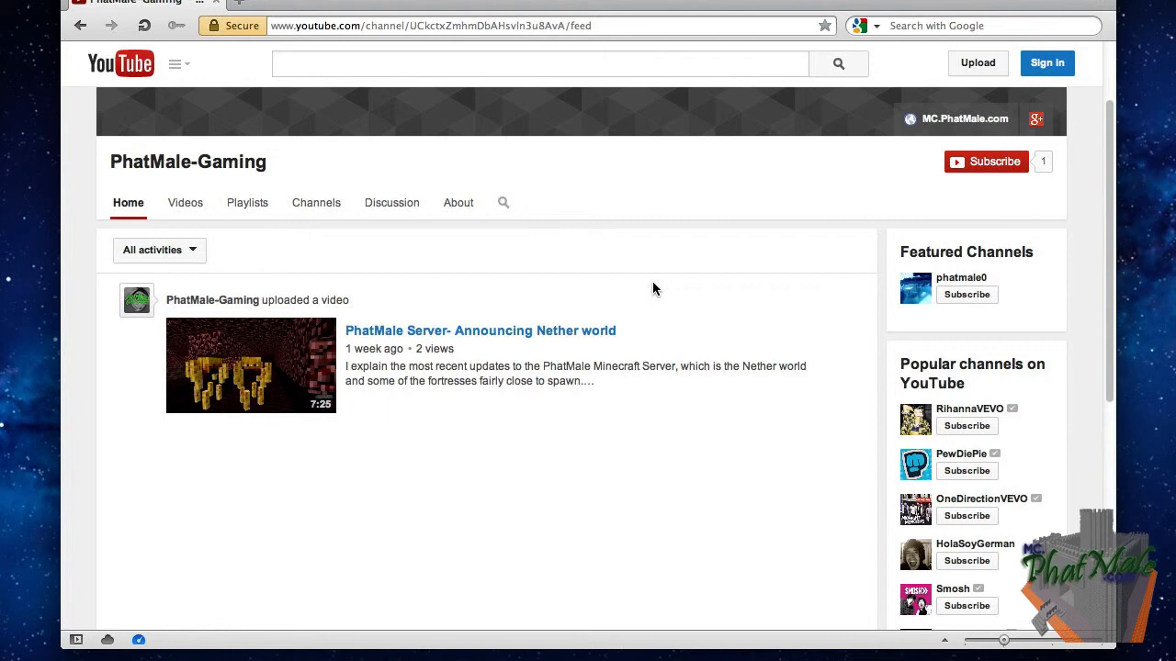
mouse_move(662, 287)
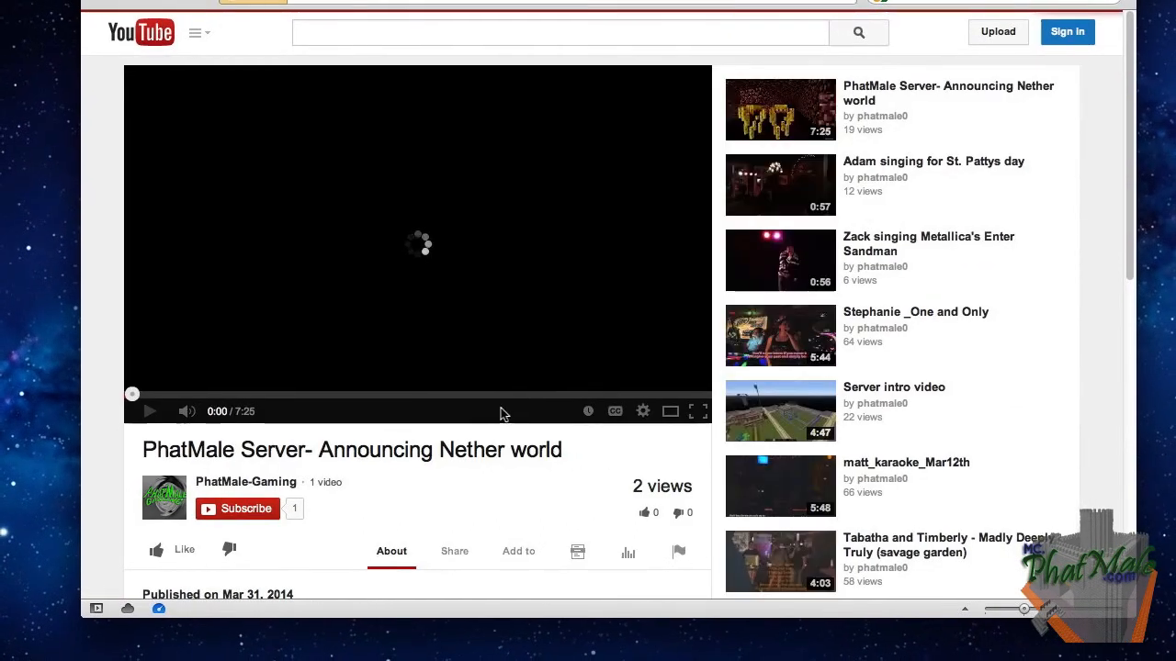
- Scroll down the Nether world video page to its description and related uploads
scroll(down, 3)
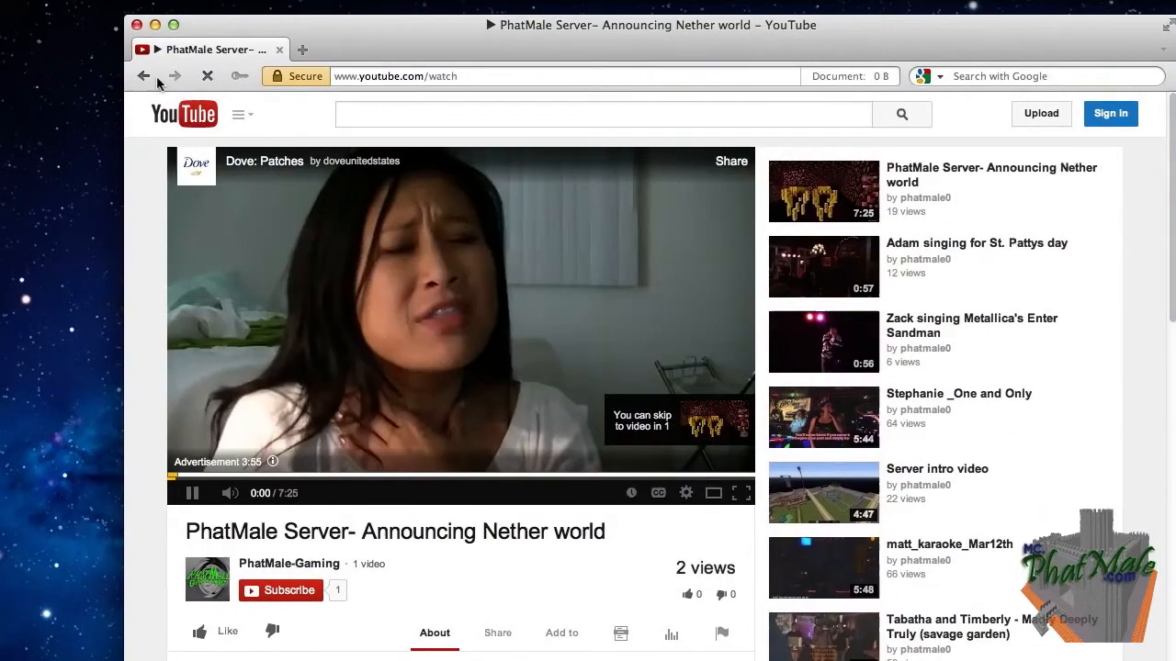
scroll(down, 3)
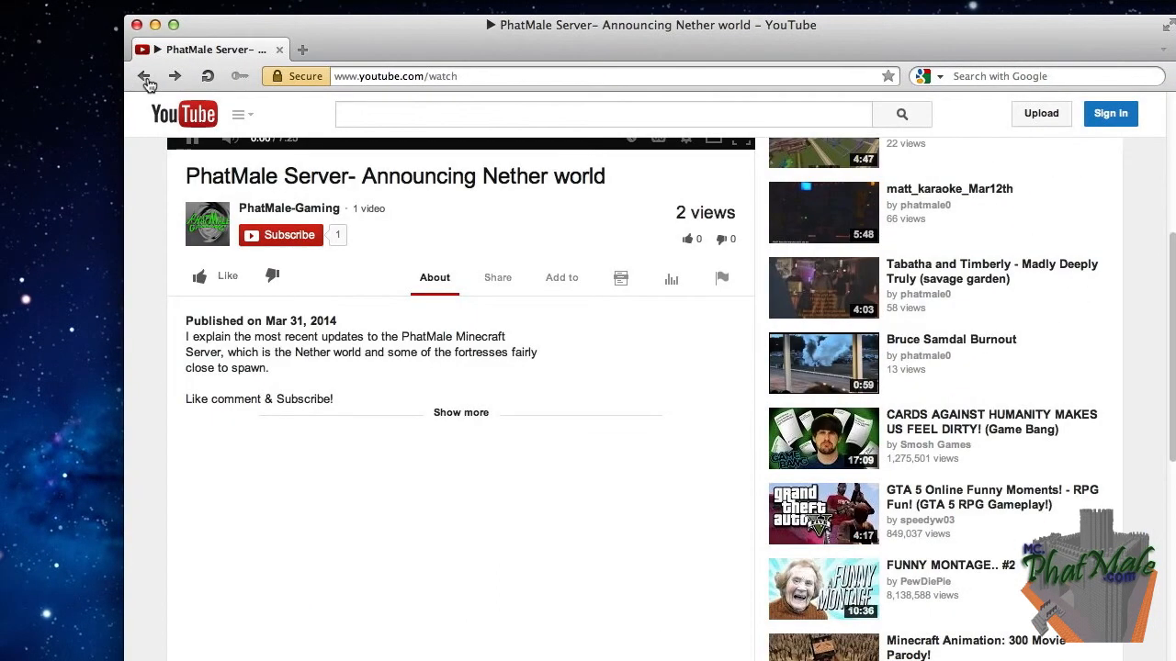
mouse_move(144, 76)
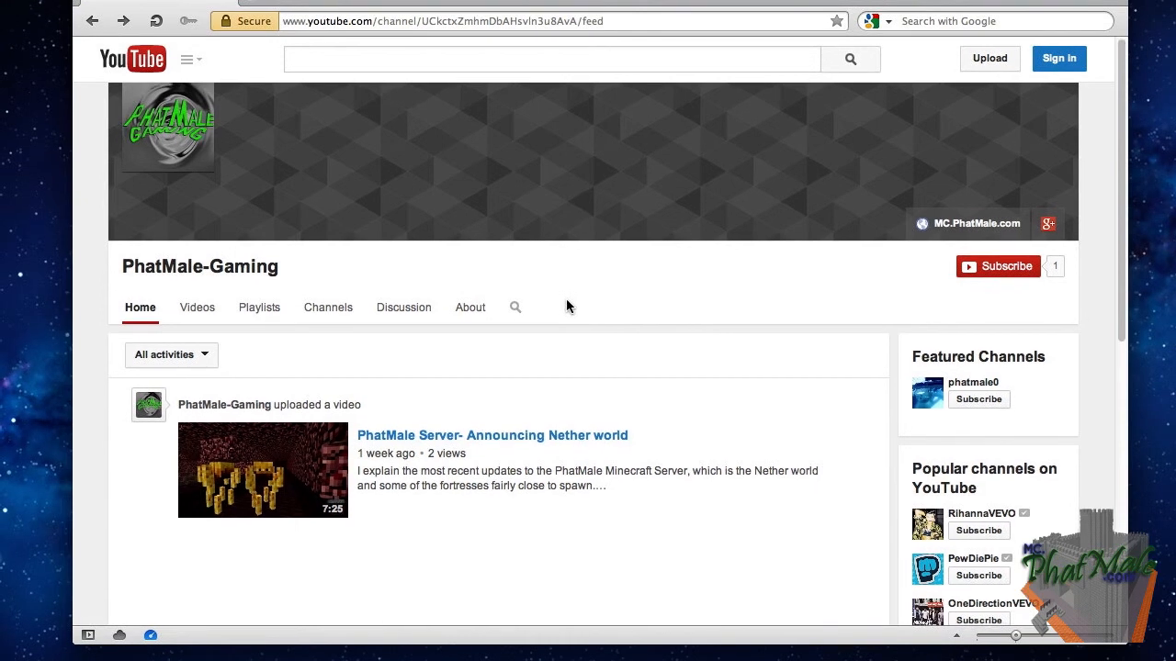
- Scroll down the PhatMale-Gaming channel home page
scroll(down, 3)
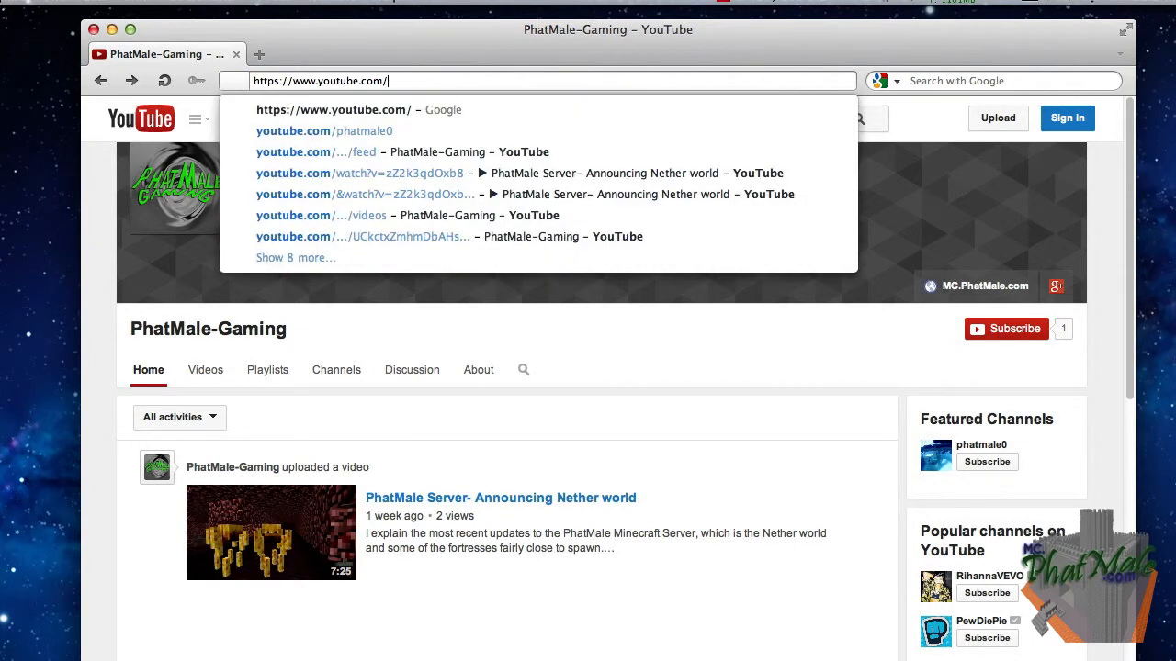
- Open youtube.com/phatmale0 and page twice through its Karaoke shelf videos
text(phatmale0)
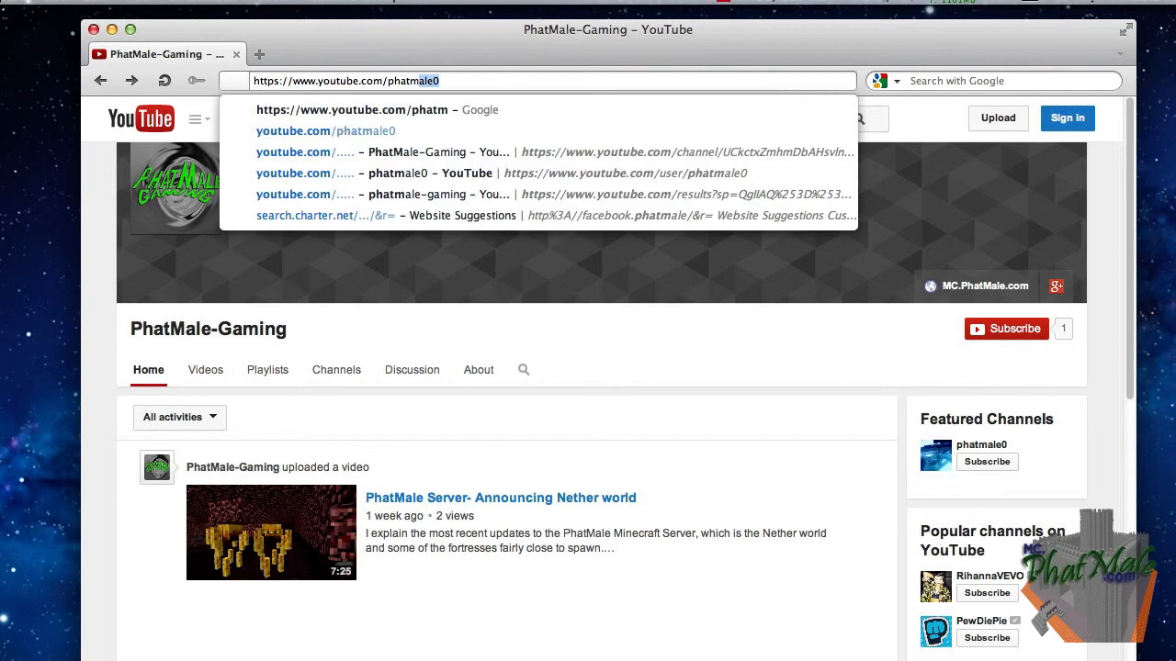
click(432, 173)
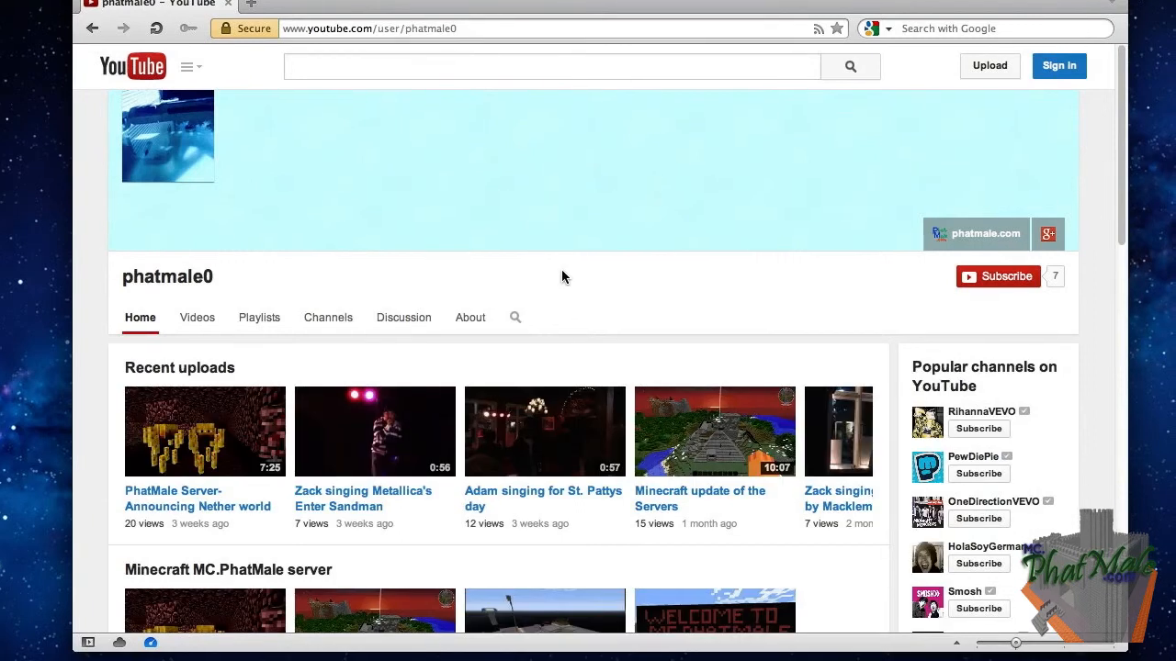
scroll(down, 3)
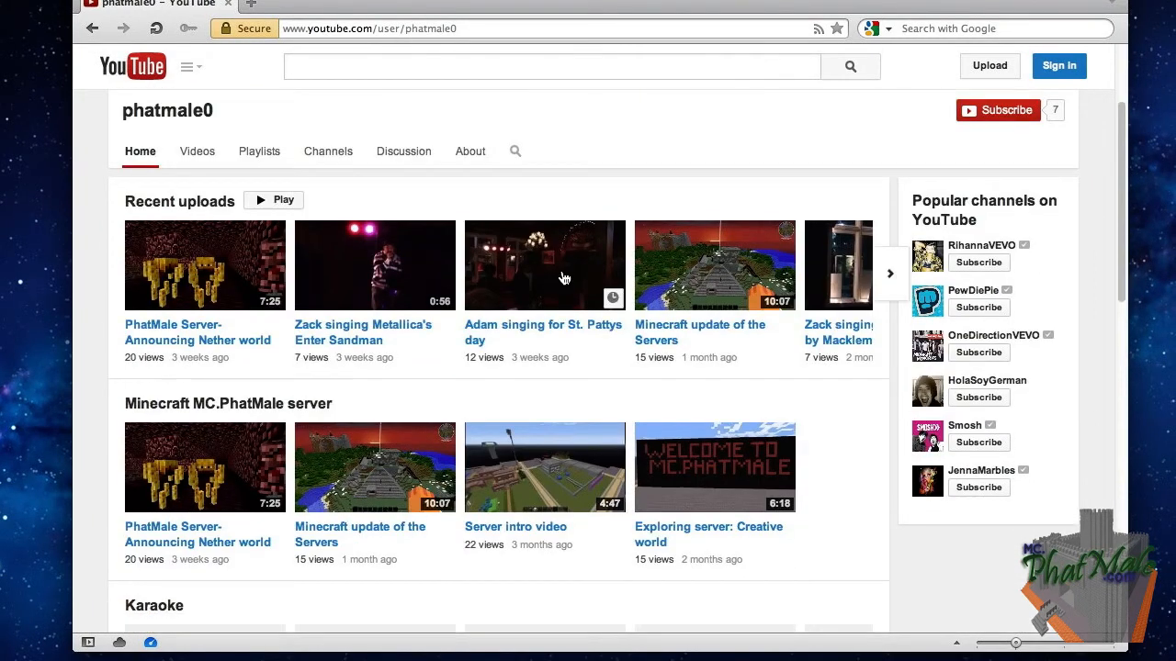
scroll(down, 3)
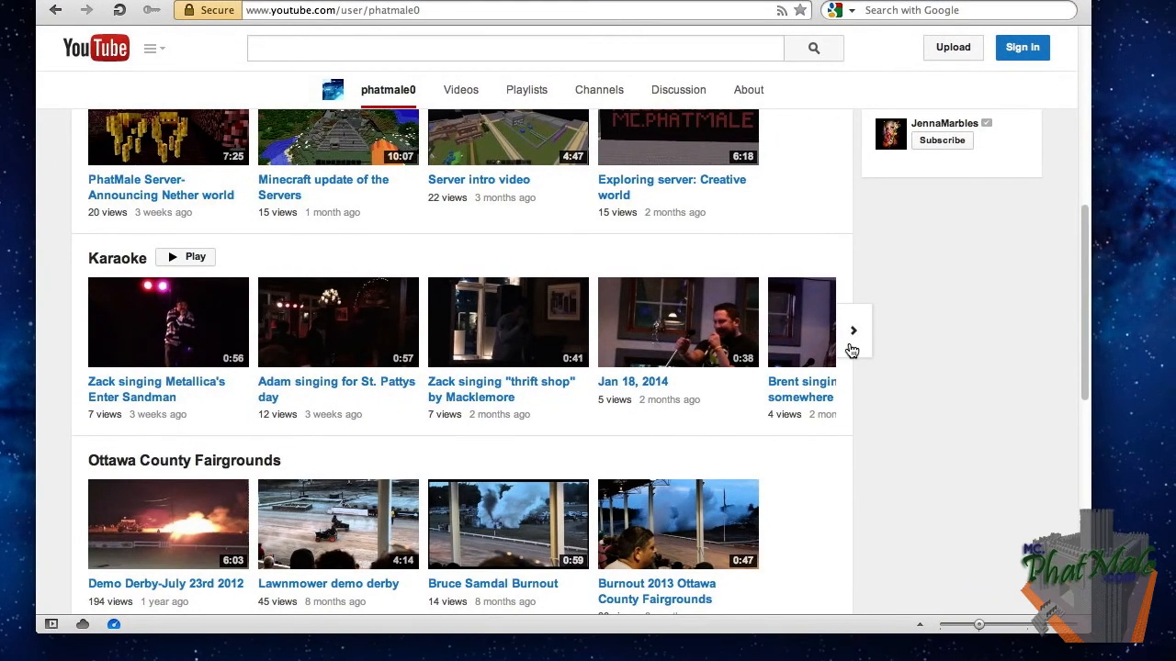
click(853, 331)
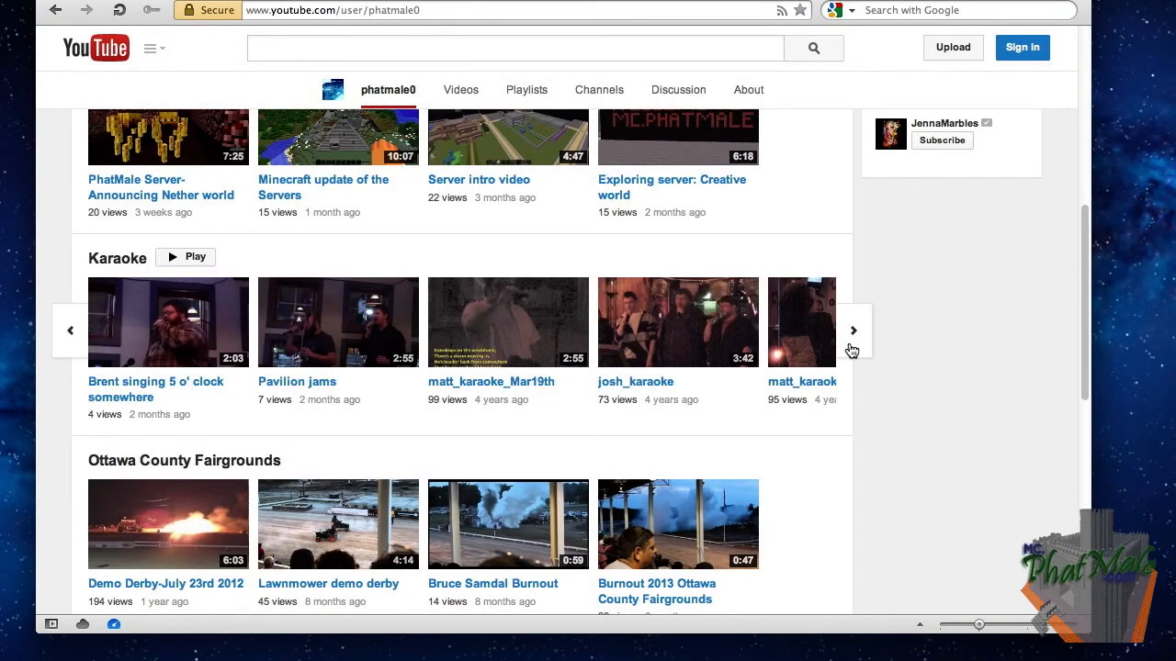
click(852, 331)
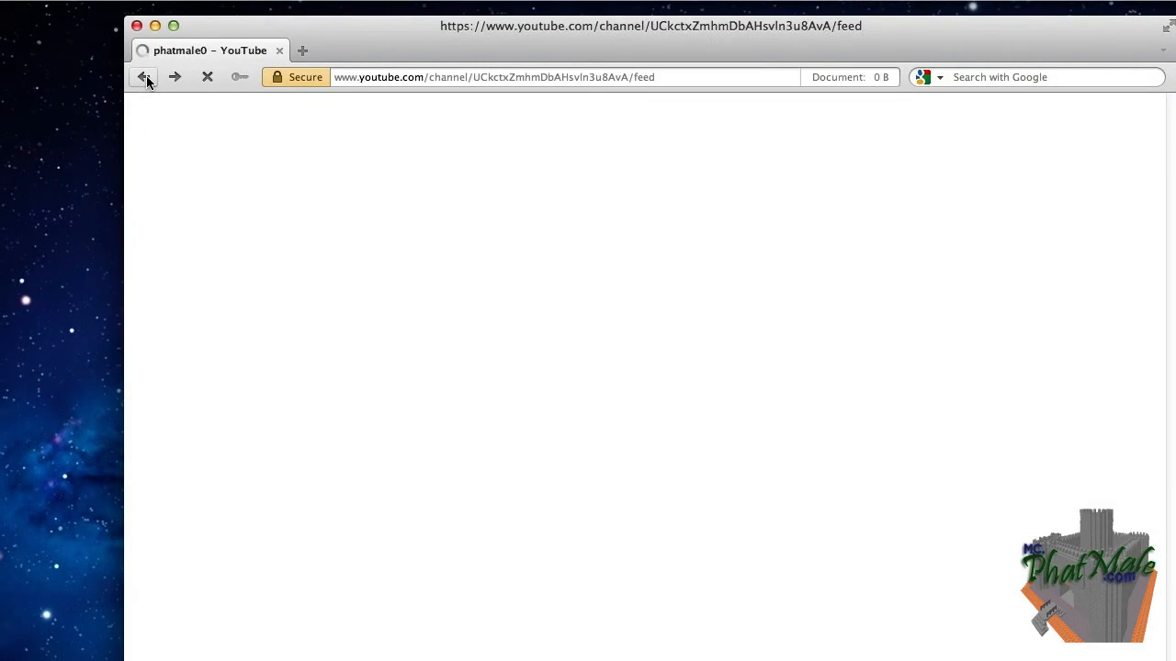
- Search YouTube for the exact spelling 'phatmale-gaming' and open the PhatMale-Gaming channel
click(145, 77)
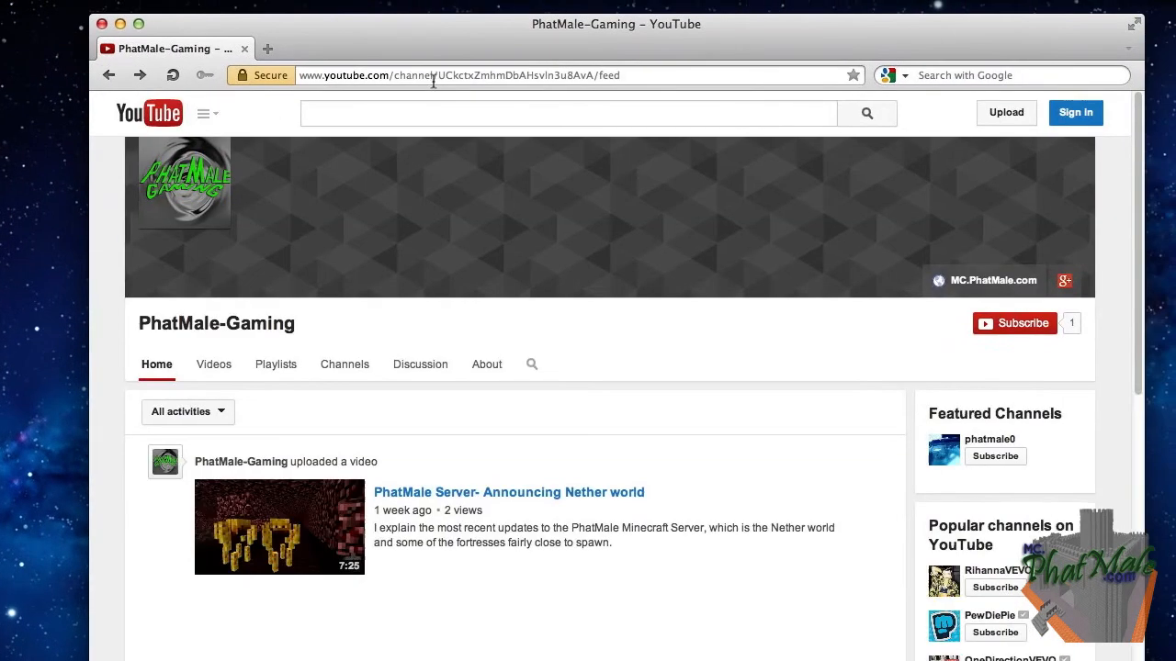
click(459, 75)
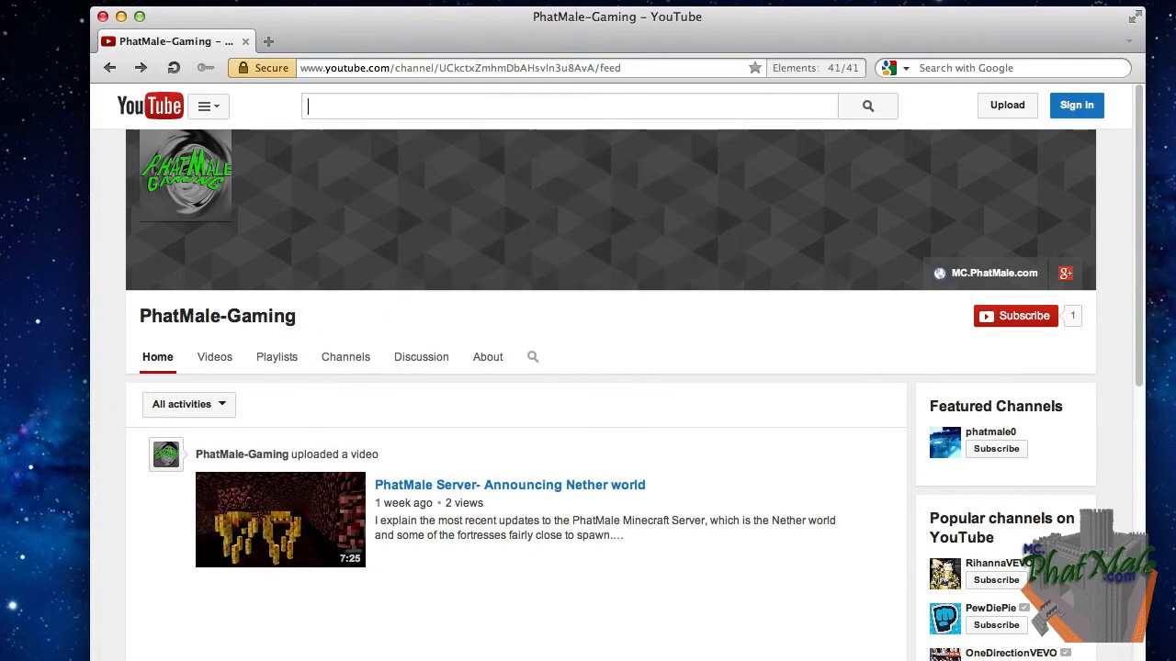
text(phatmale-gaming)
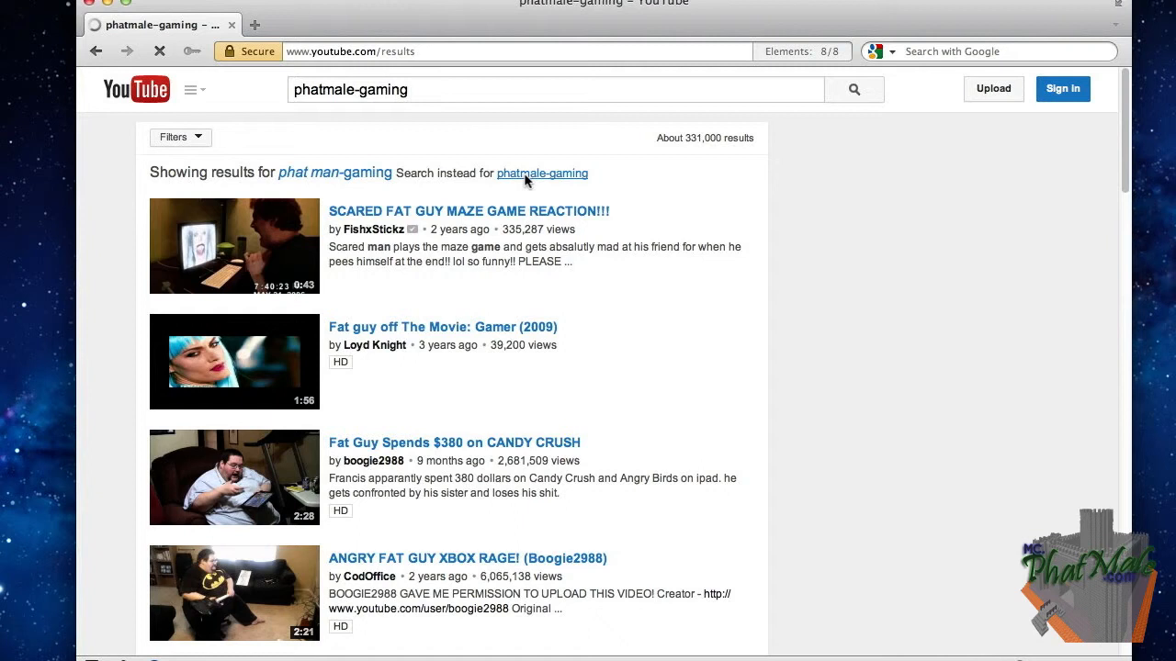
click(542, 173)
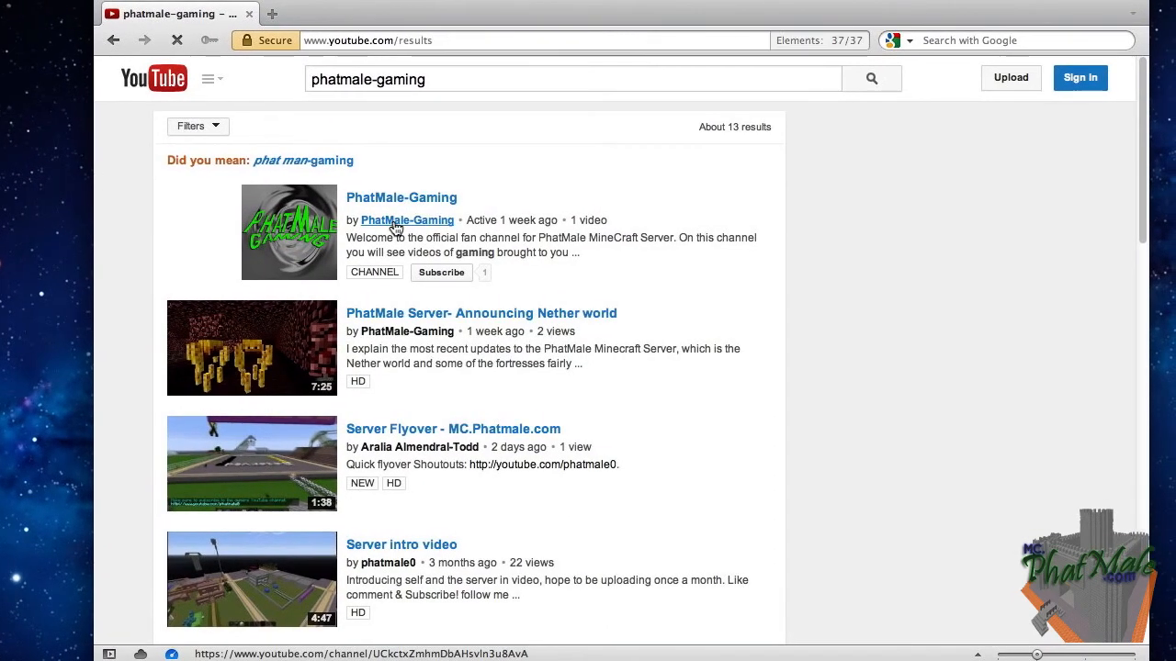
mouse_move(404, 220)
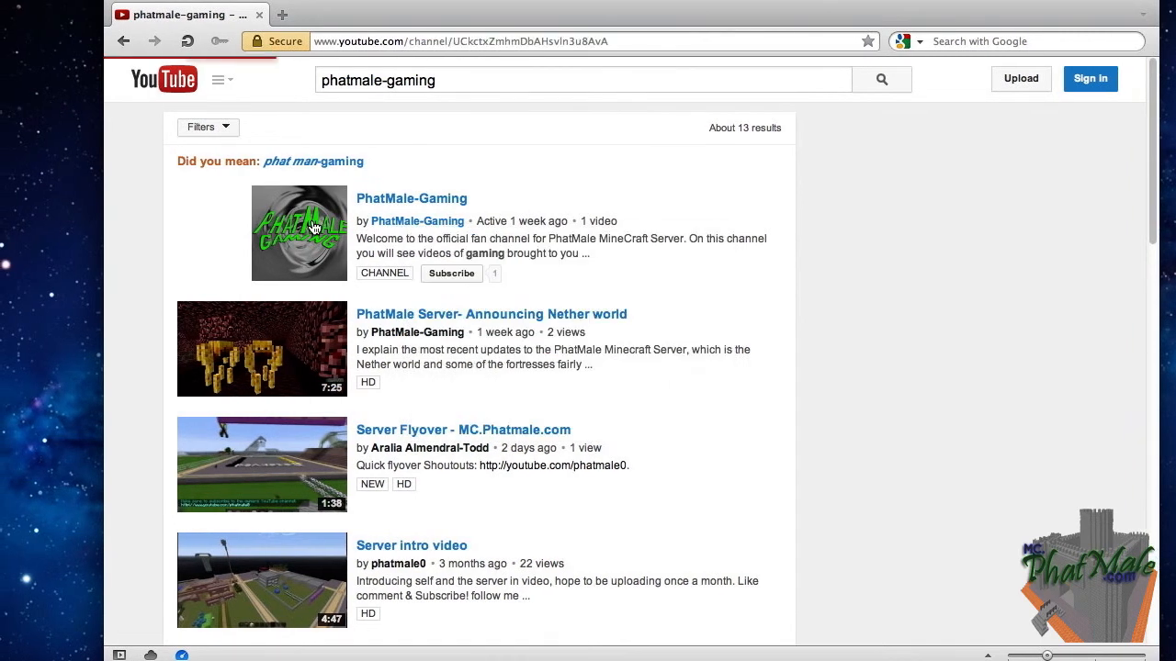
click(412, 199)
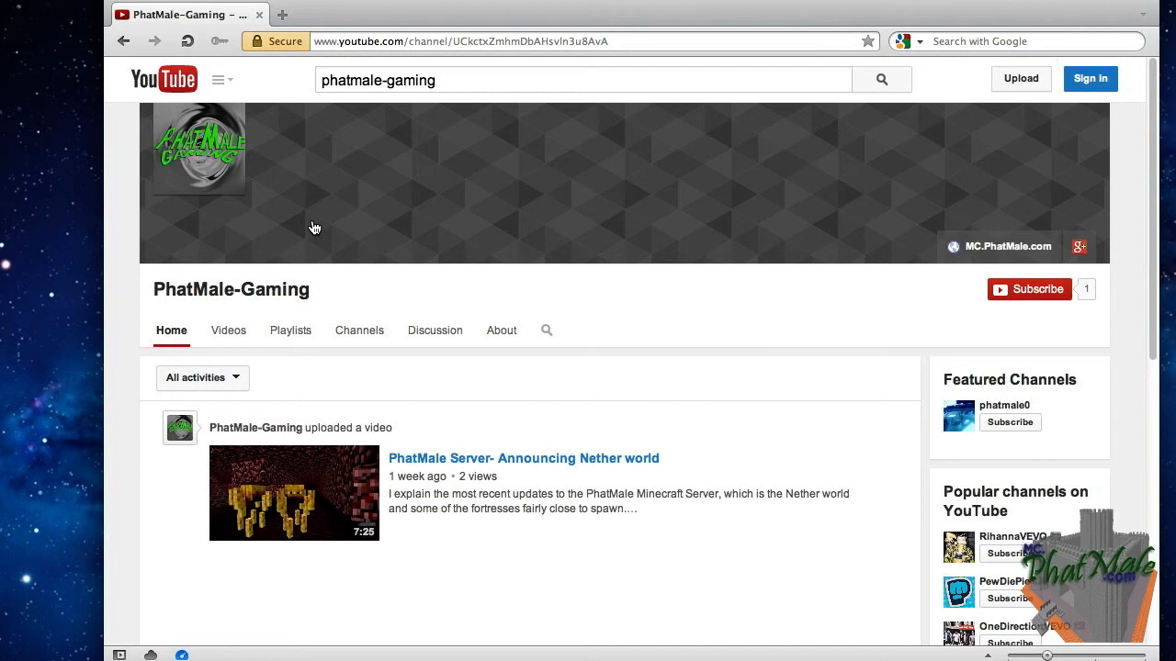